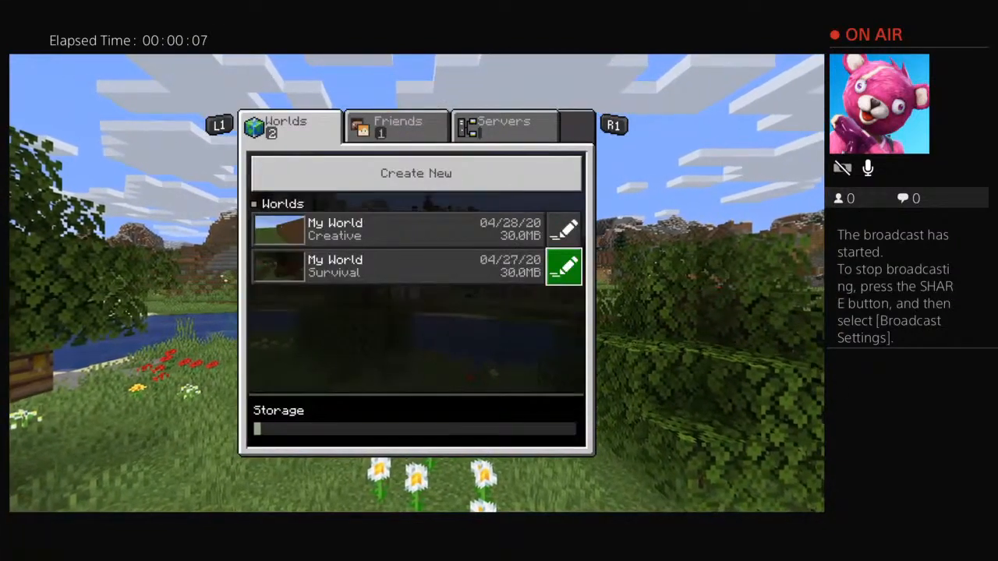
# - Start a new world from the Worlds tab and reach its setup screen
pyautogui.click(415, 171)
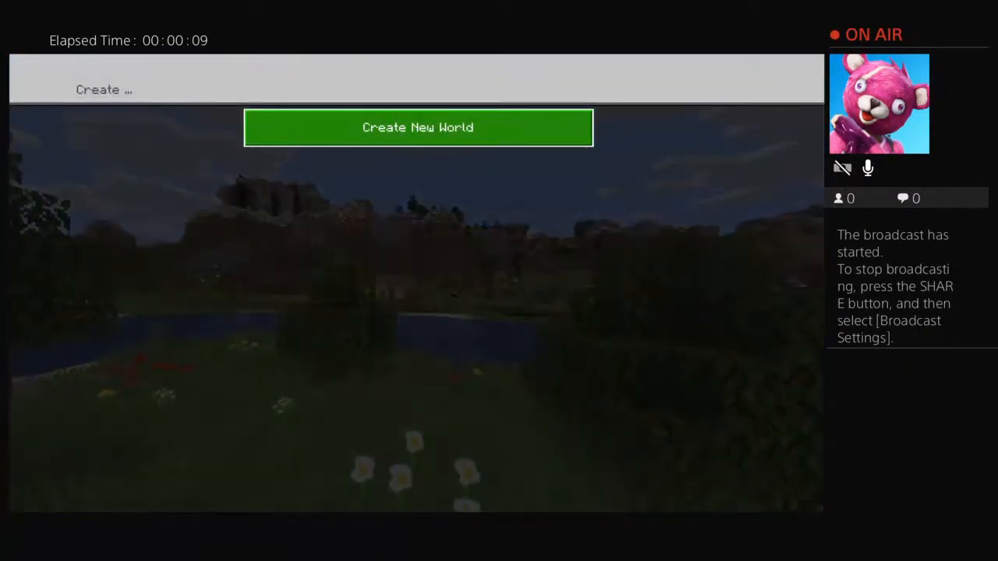
pyautogui.click(418, 128)
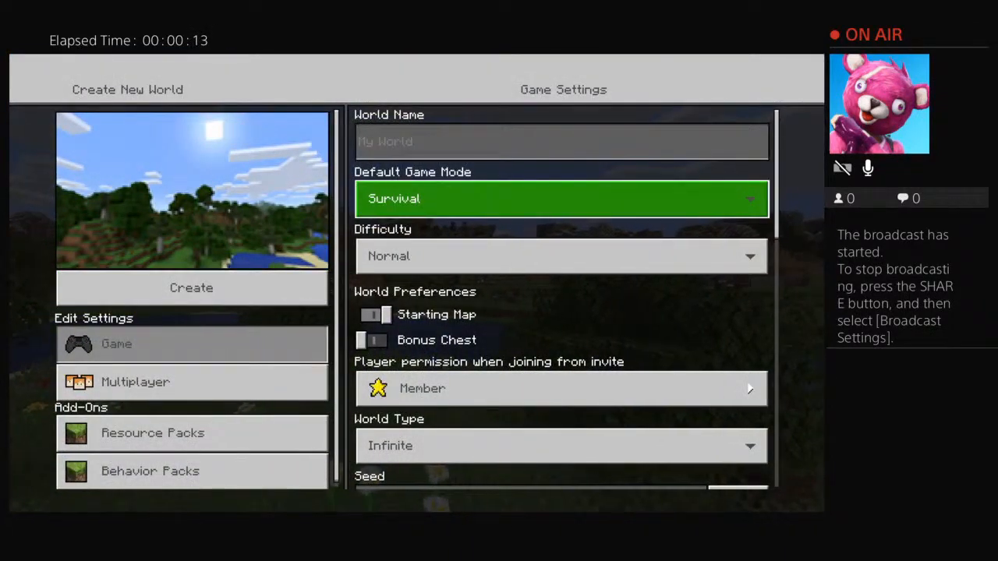
# - Set game mode to Creative and world type to Flat, reviewing World Options and Cheats
pyautogui.click(560, 198)
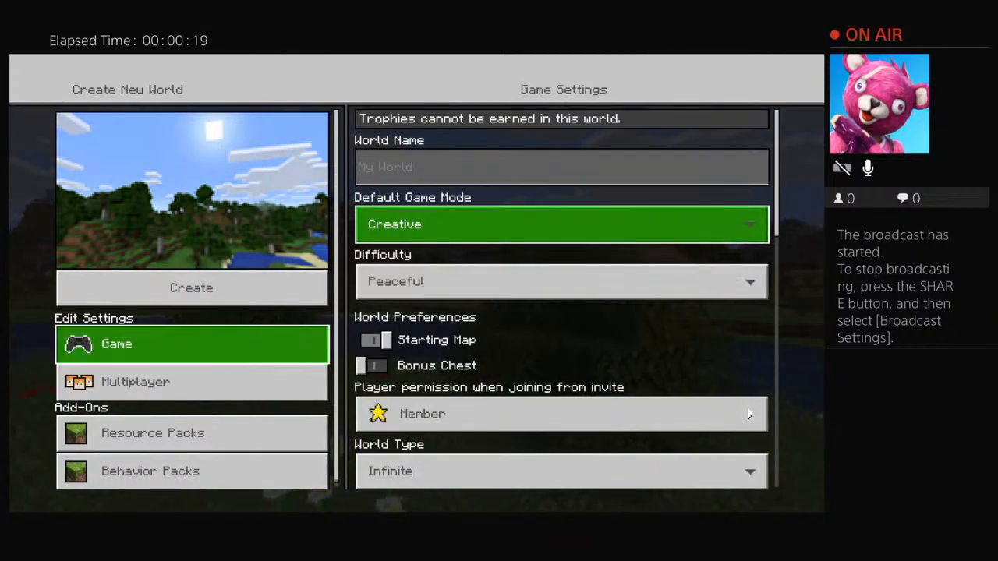
pyautogui.click(374, 340)
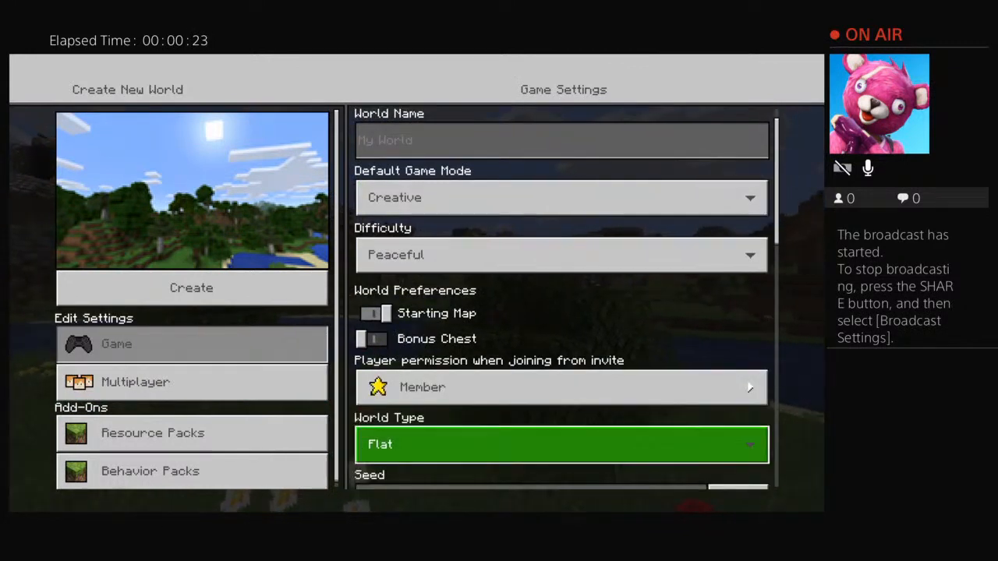
pyautogui.scroll(-3)
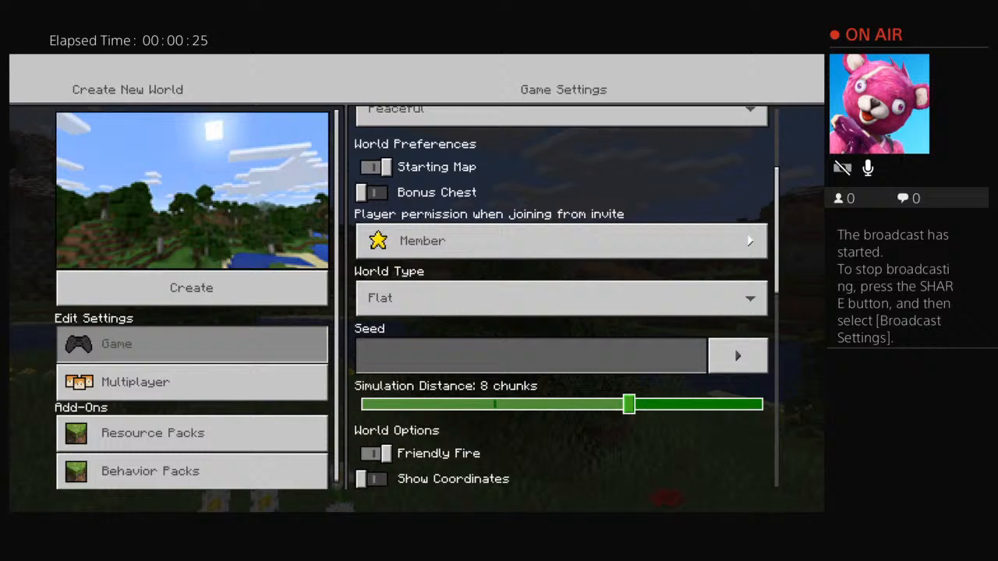
pyautogui.scroll(-3)
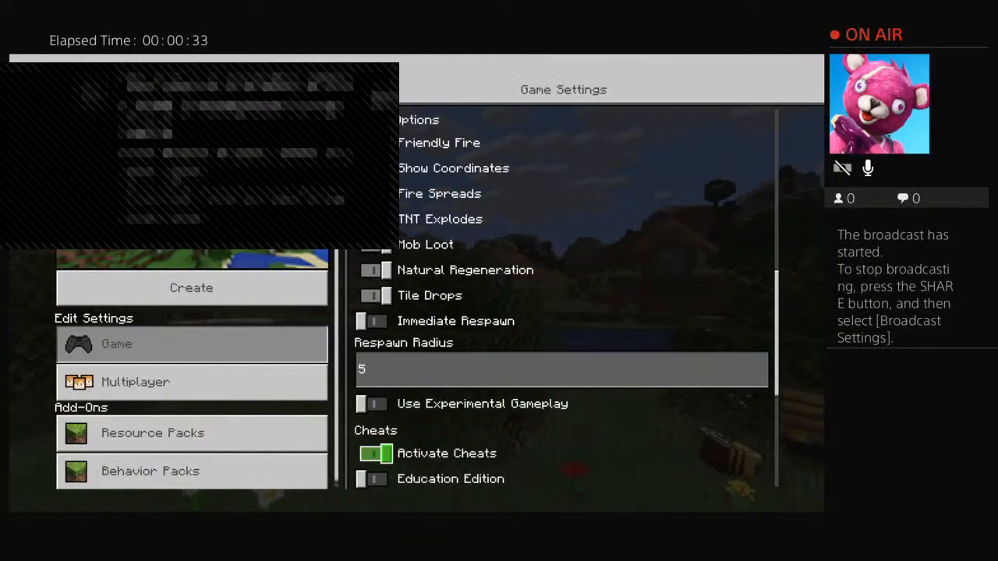
pyautogui.scroll(-3)
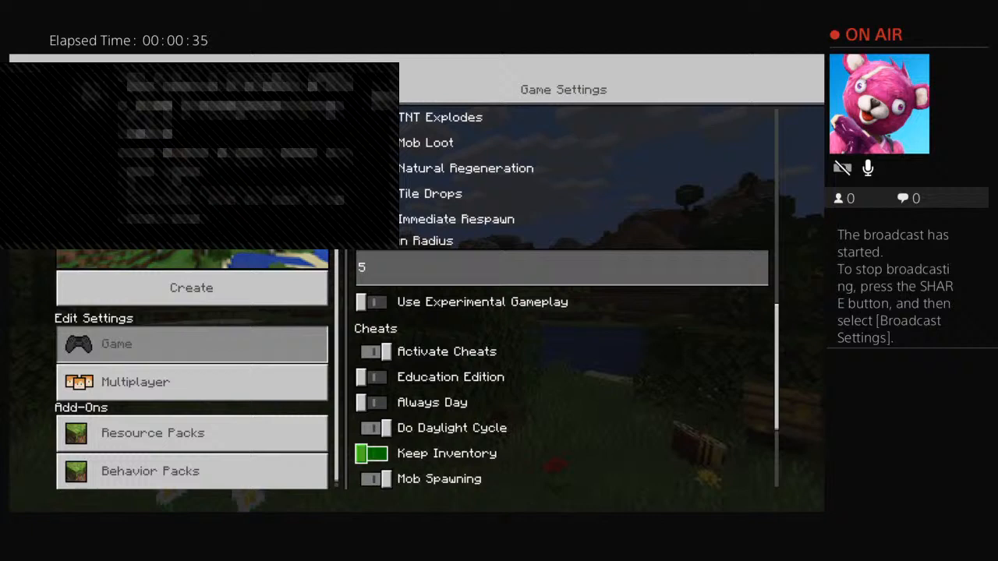
pyautogui.scroll(-3)
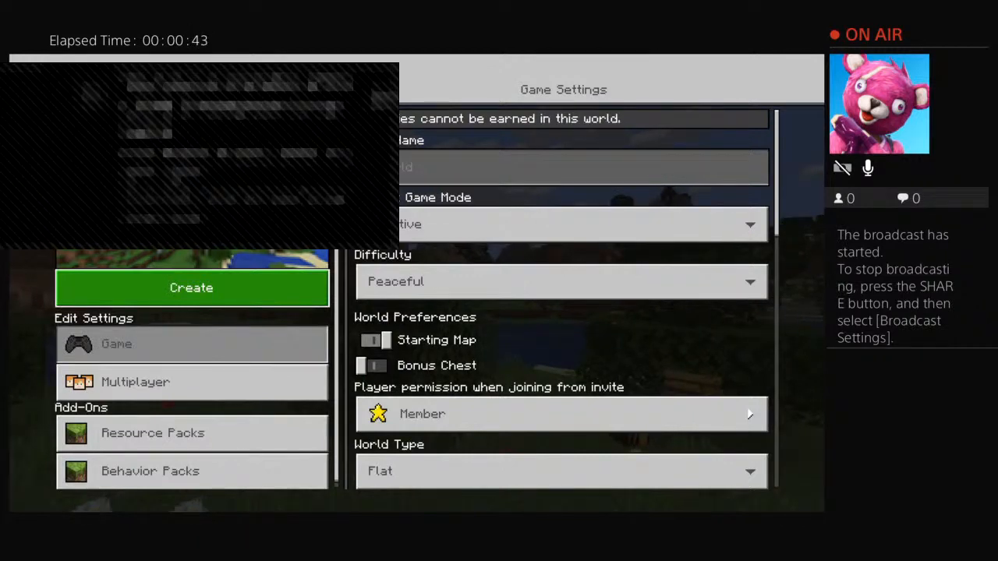
# - Create the world with these settings and load into it
pyautogui.click(191, 287)
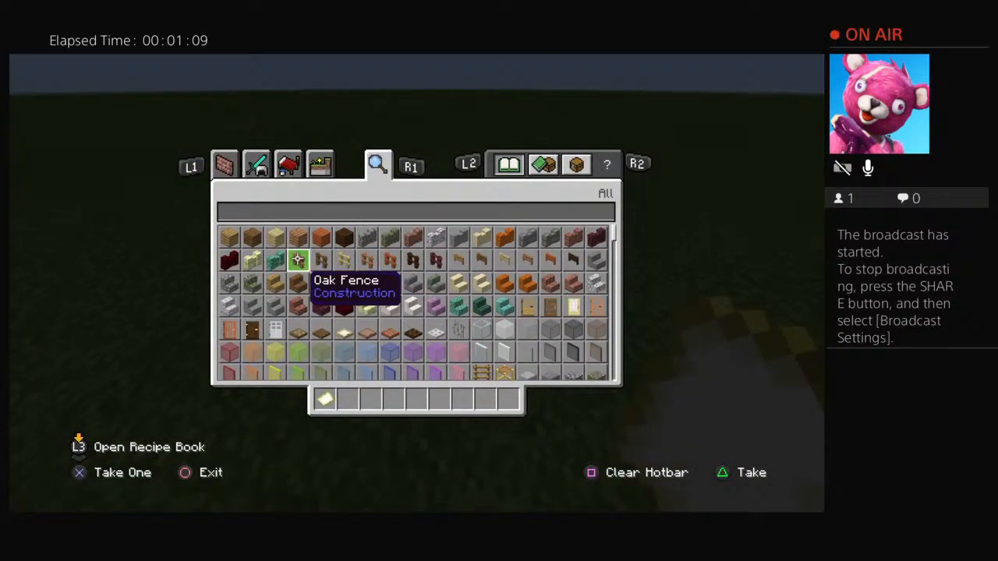
# - Browse the Items, Construction and Nature inventory tabs, taking a block into the hotbar
pyautogui.click(320, 163)
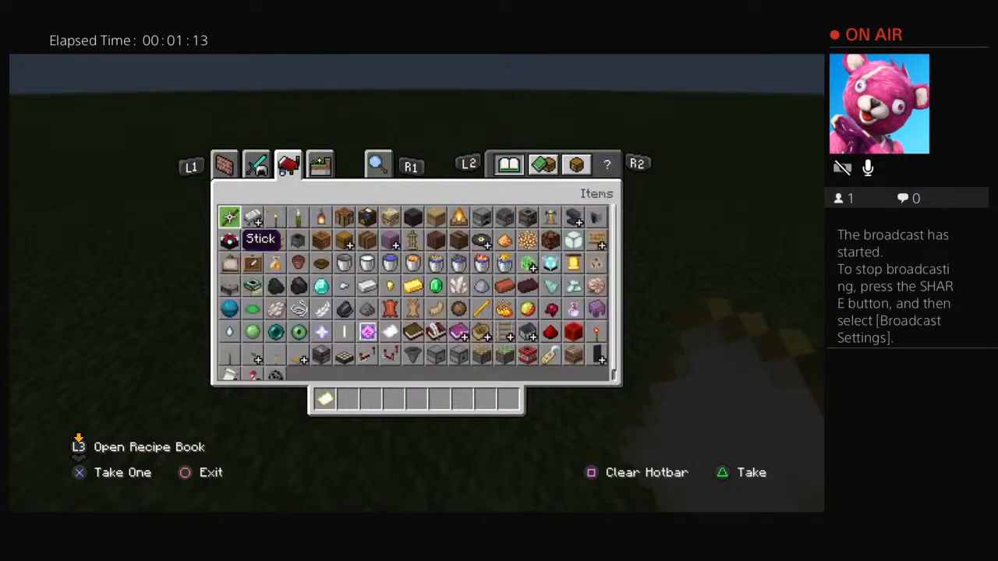
pyautogui.click(225, 164)
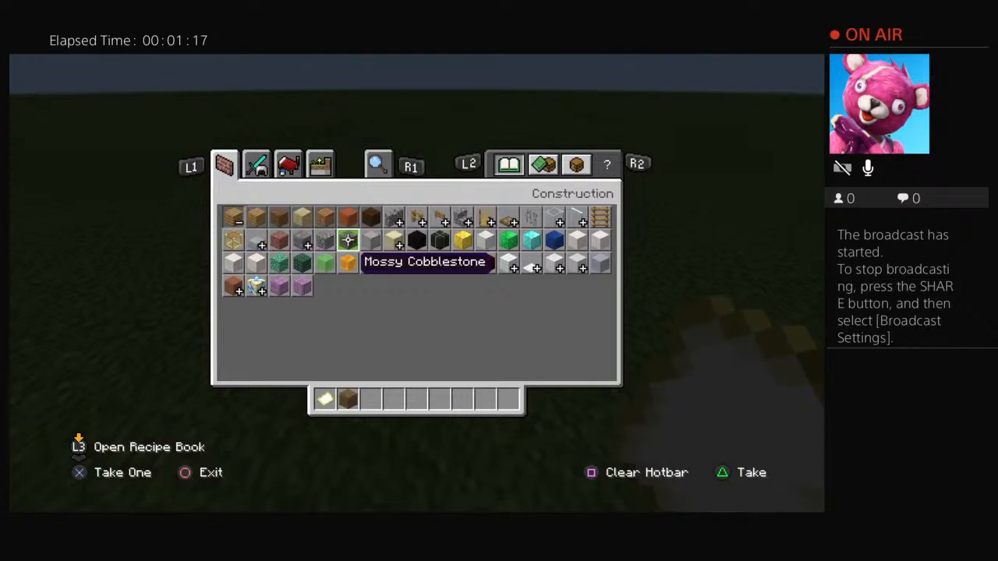
pyautogui.click(320, 165)
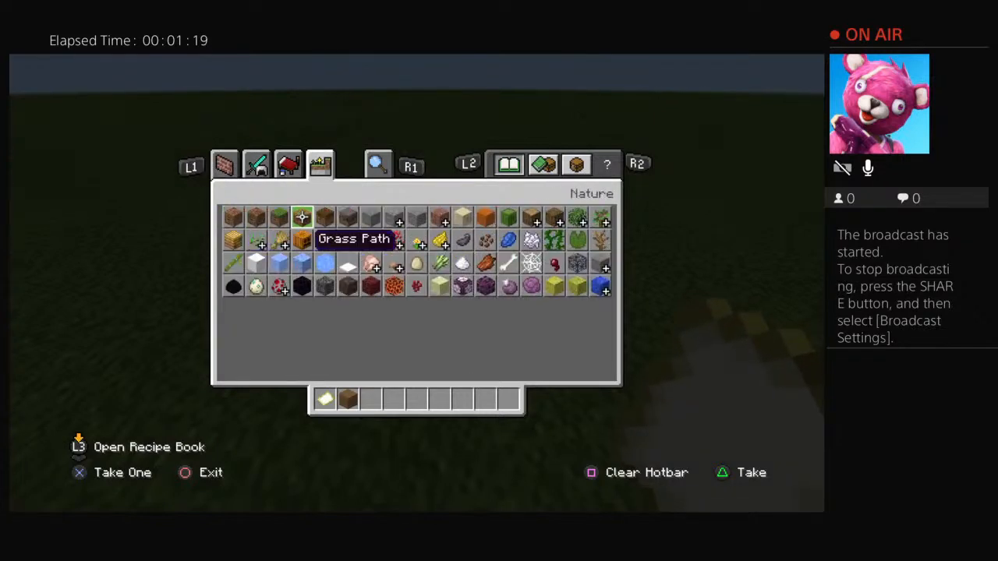
pyautogui.moveTo(530, 217)
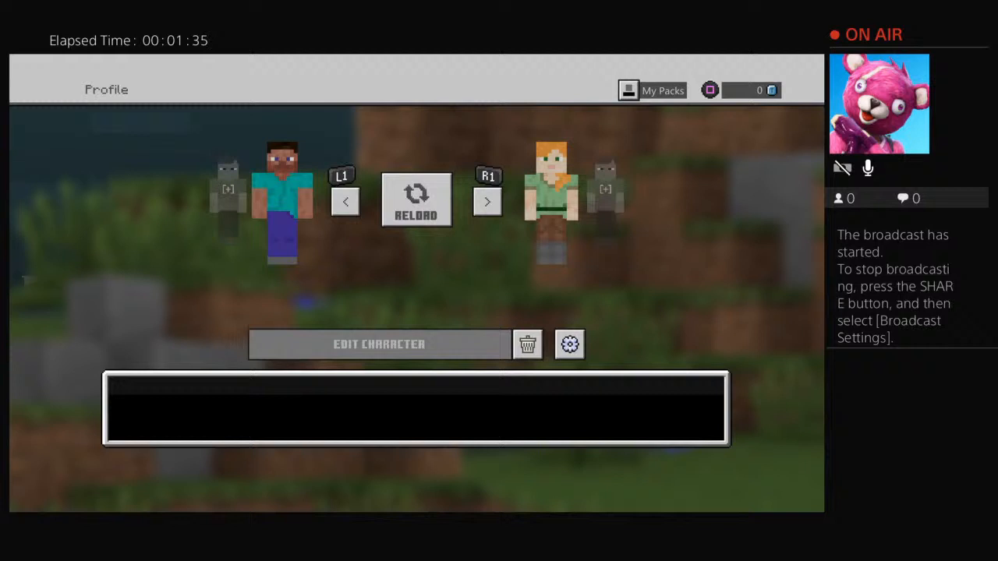
# - Choose Edit Character on the Profile screen and let it connect to the PlayStation Store
pyautogui.click(527, 345)
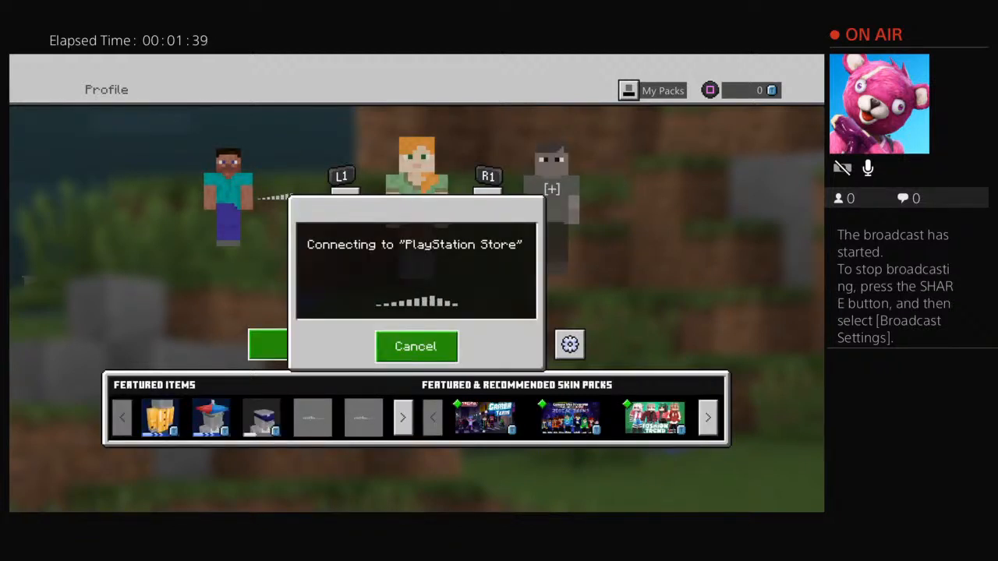
pyautogui.click(415, 346)
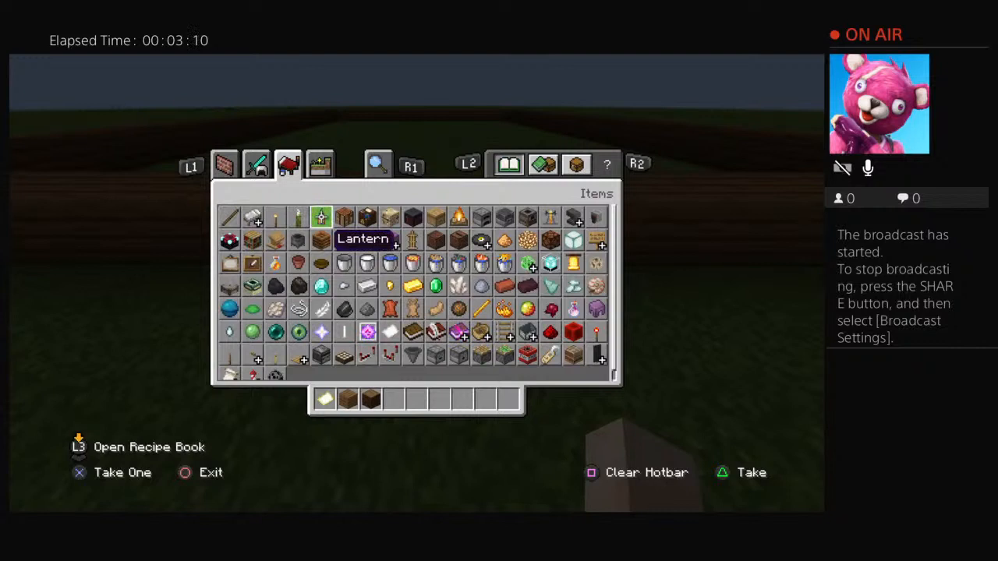
# - Switch the creative inventory from Items to the Construction blocks tab
pyautogui.click(225, 166)
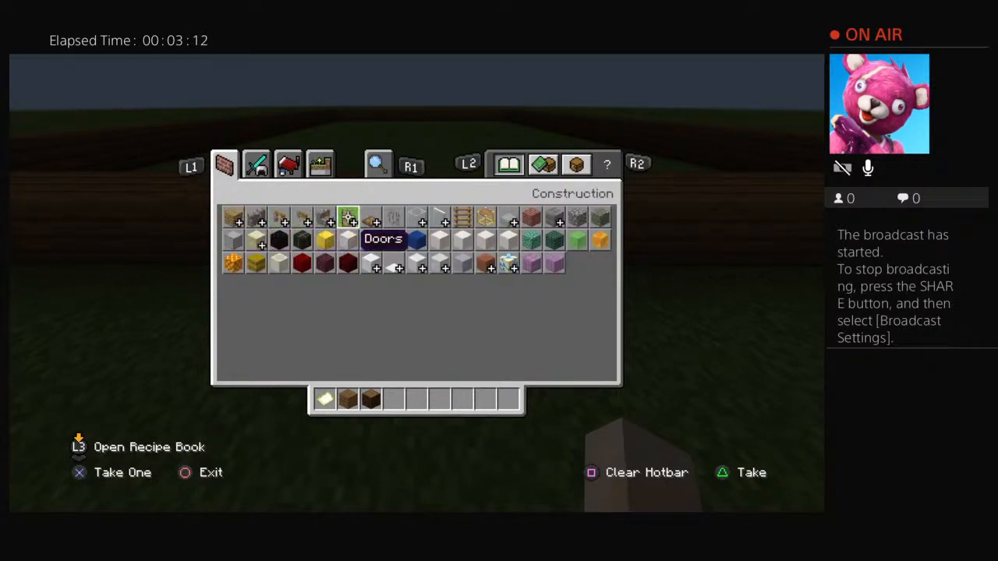